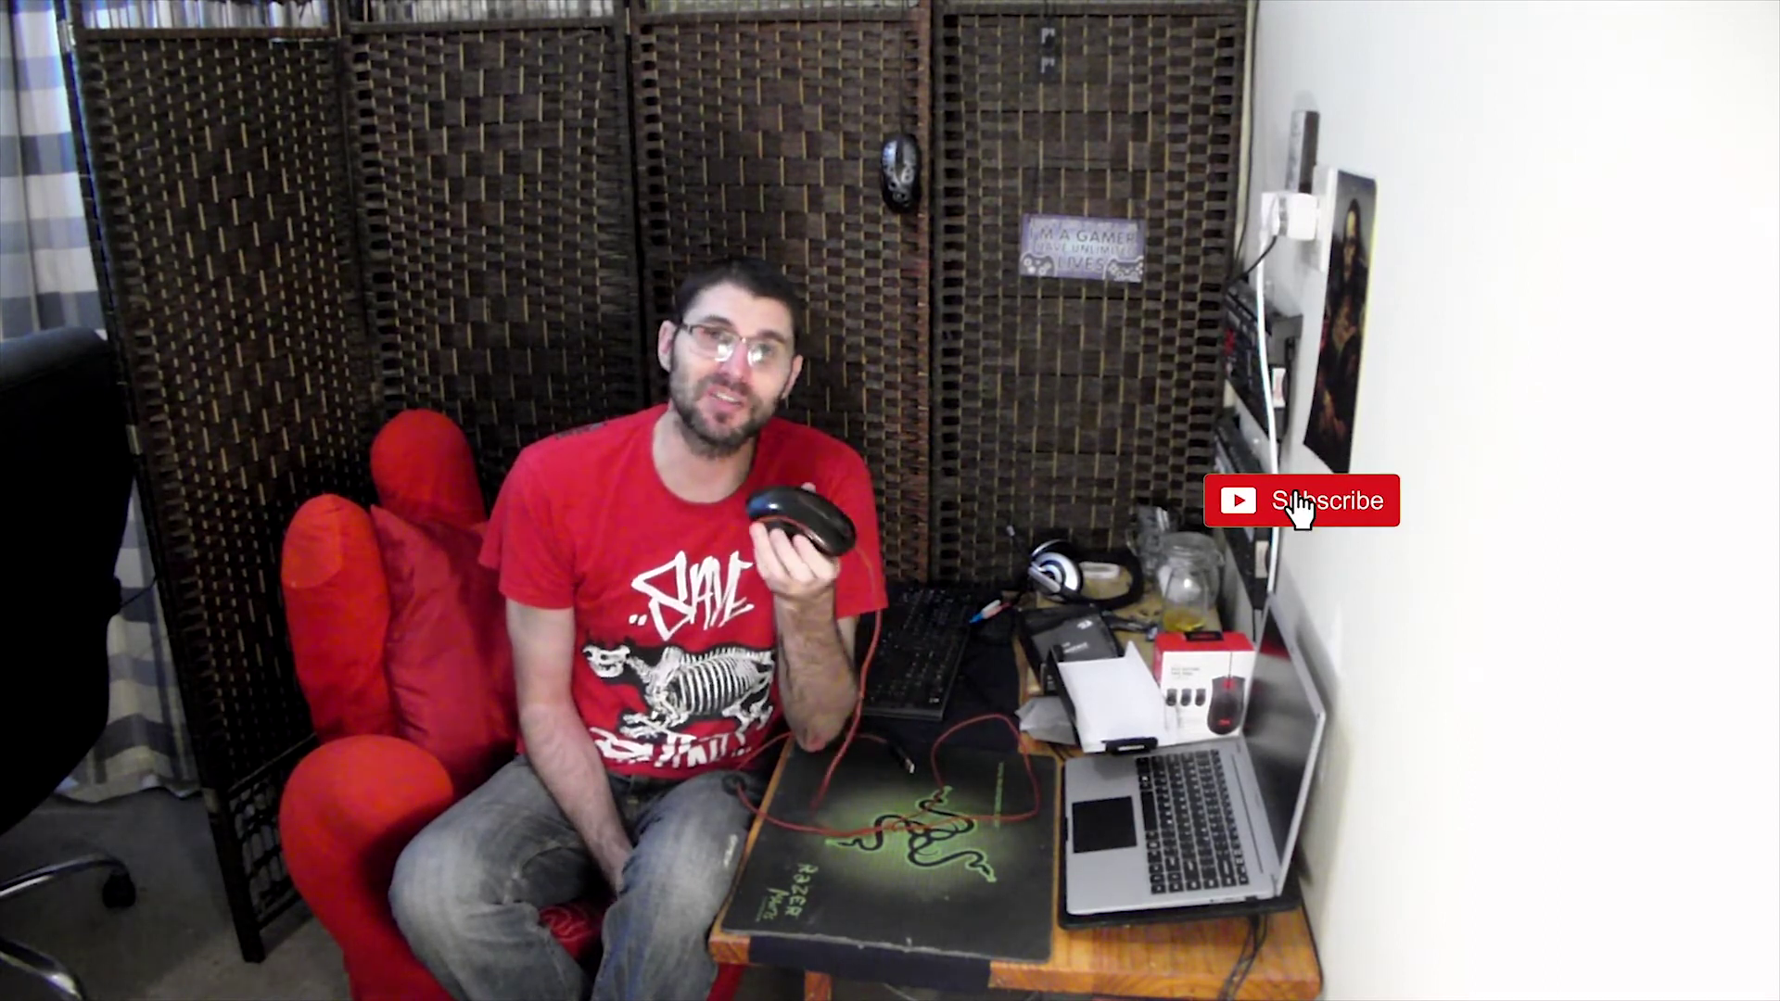
left_click(1304, 501)
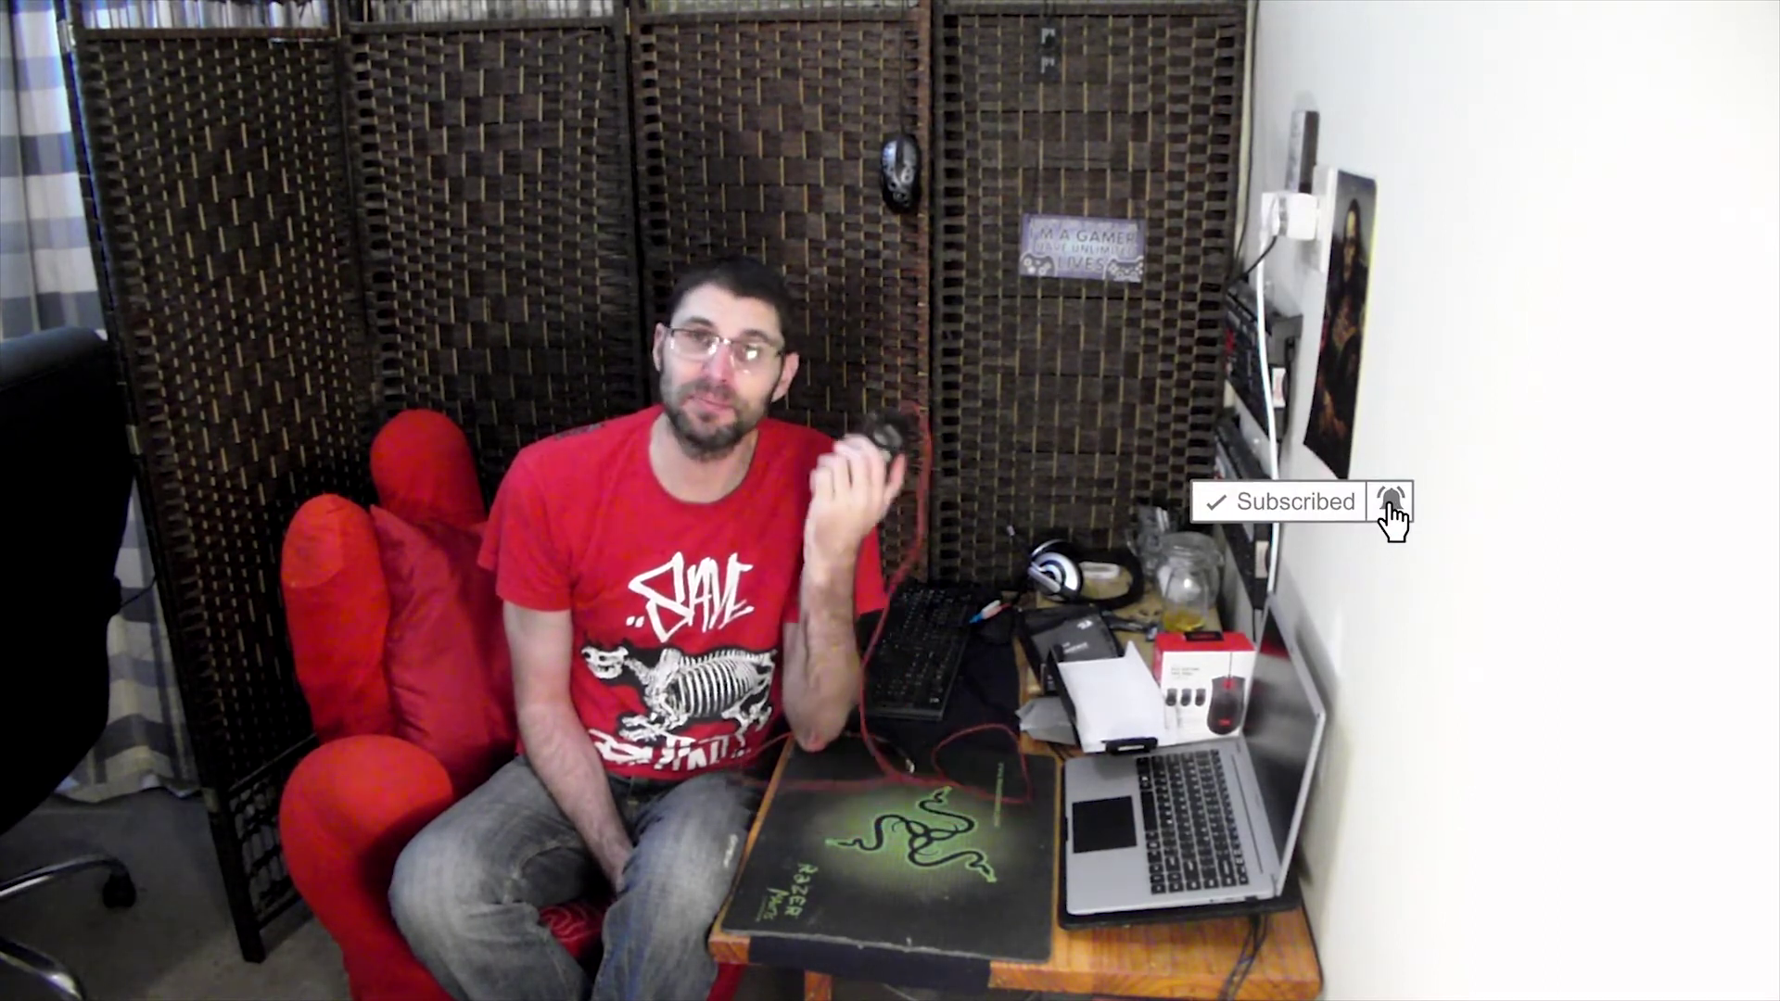